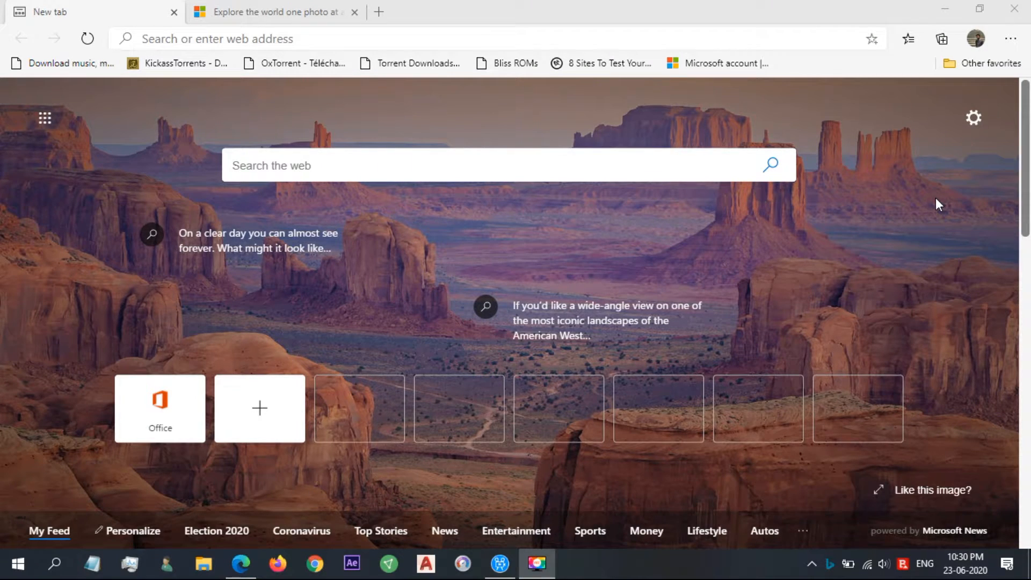
- Leave the full-view photo, switch to the Bing Wallpaper page and choose Install now
scroll("down", 3)
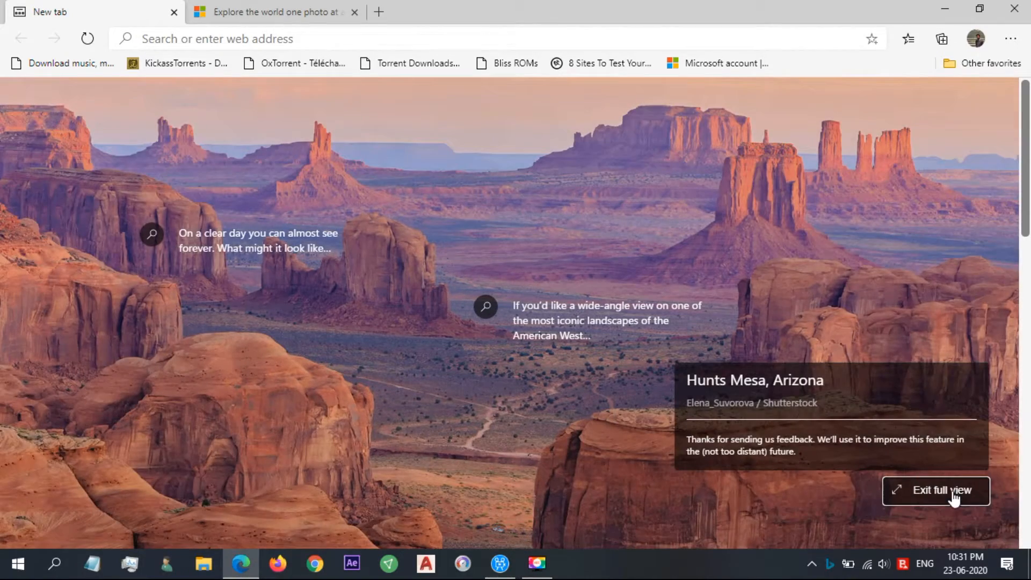
left_click(942, 491)
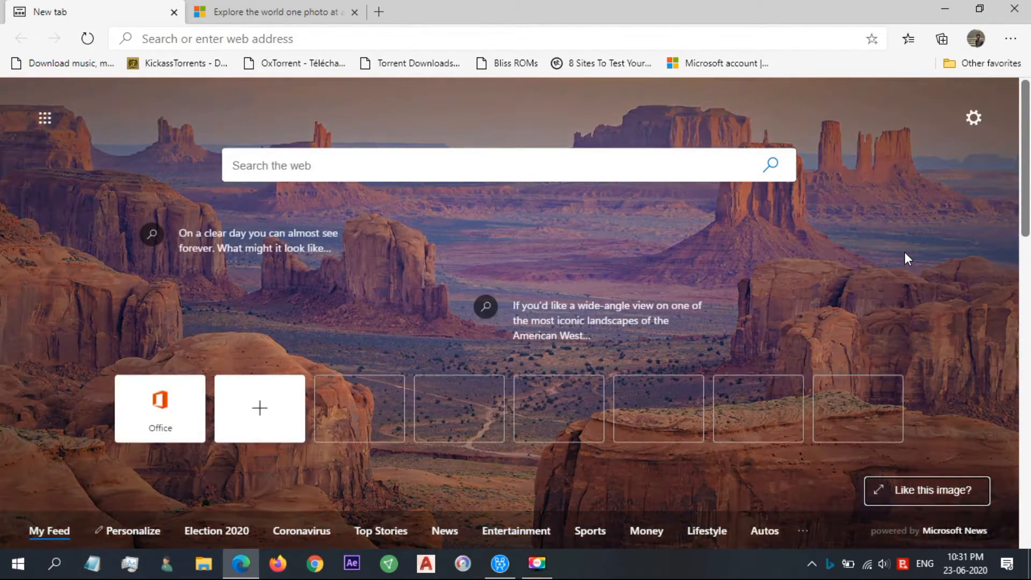
scroll("down", 3)
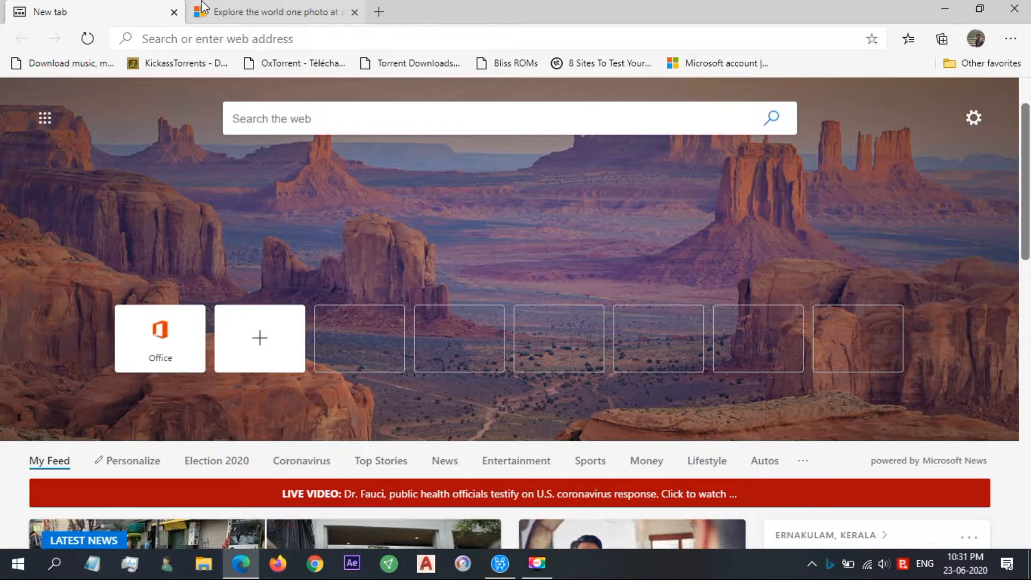
left_click(272, 12)
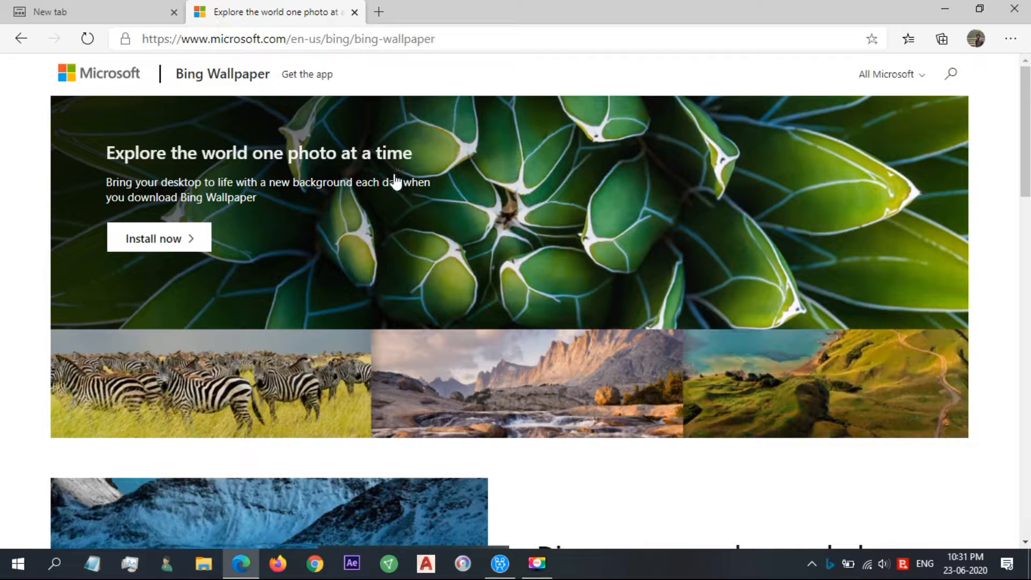
scroll("down", 3)
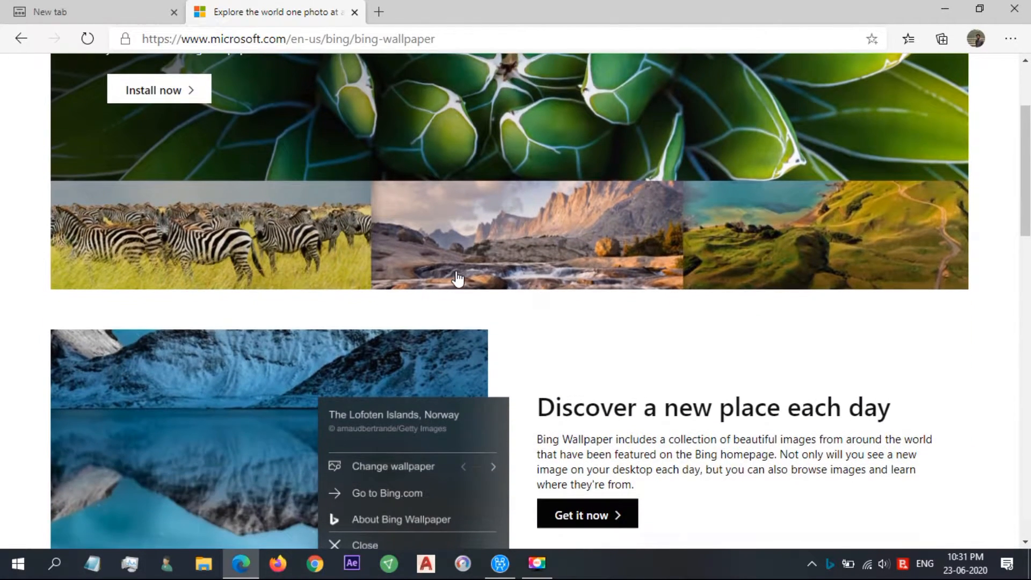
scroll("down", 3)
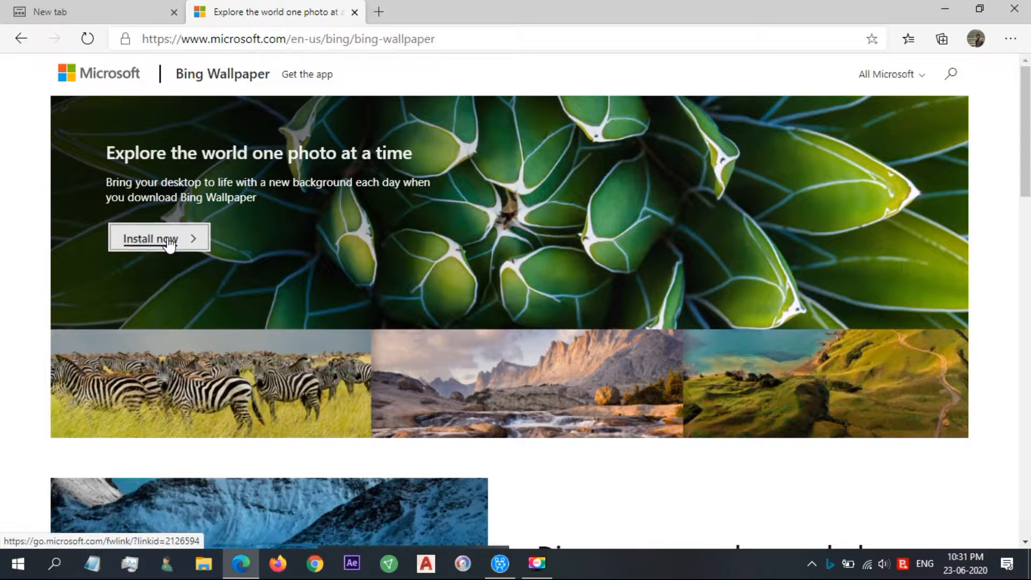
left_click(158, 239)
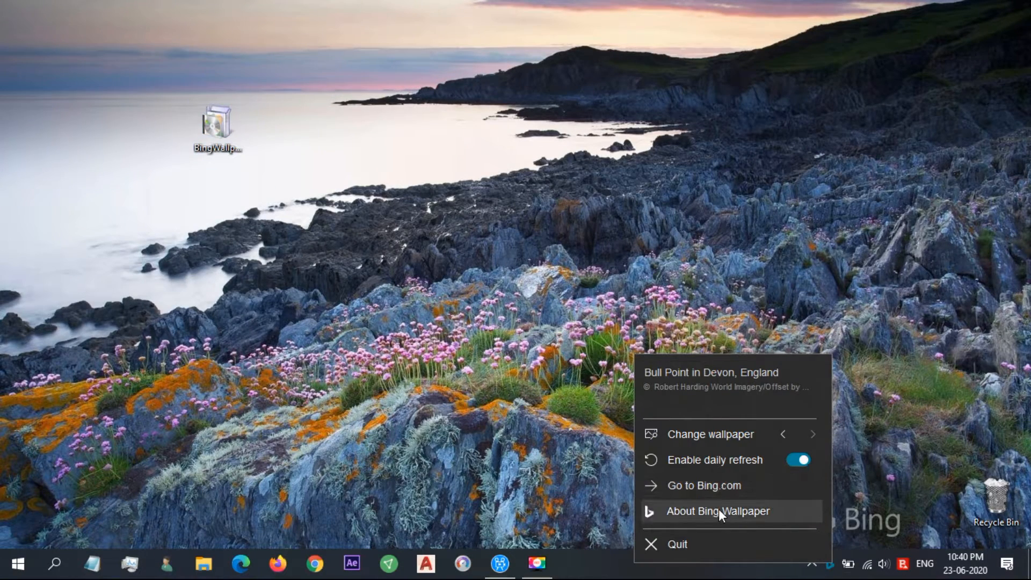
- Show the About Bing Wallpaper information page from the tray icon
left_click(718, 511)
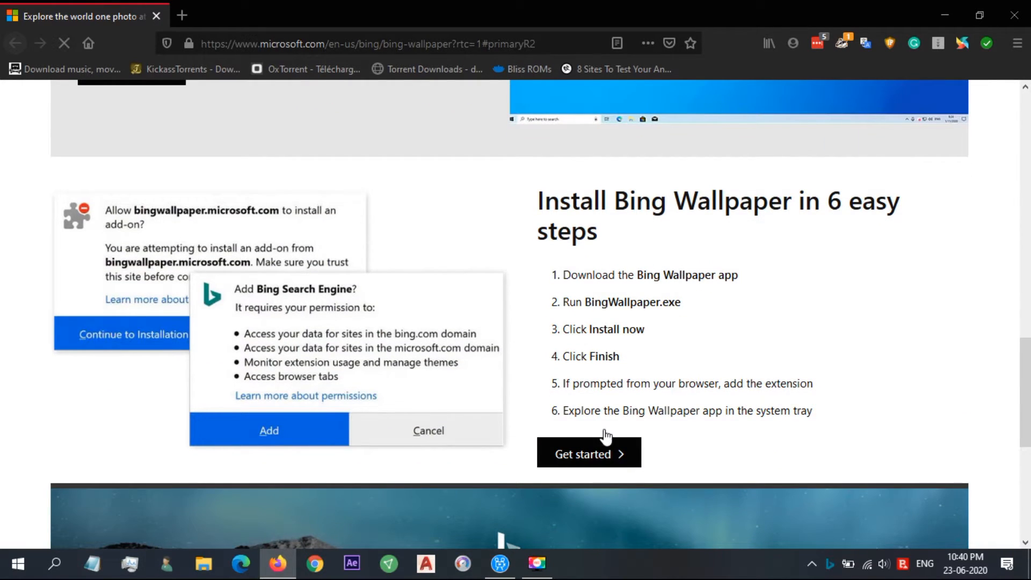
scroll("down", 3)
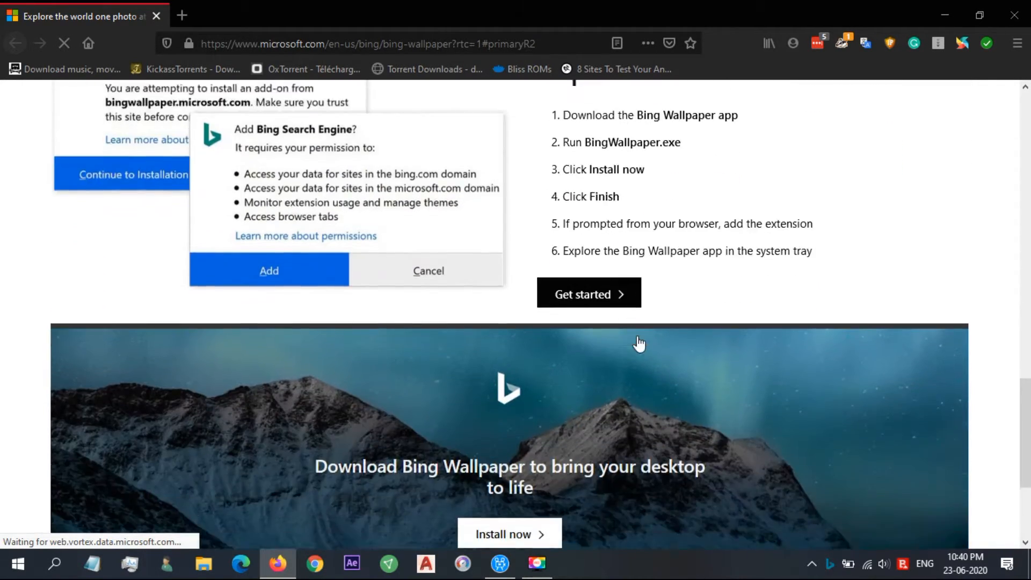
scroll("down", 3)
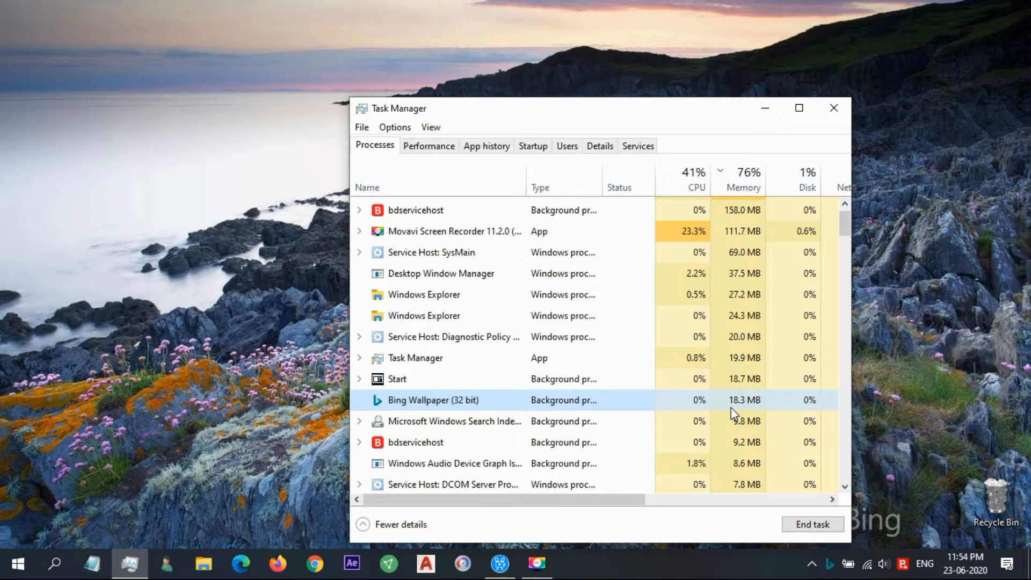
- Show the Memory column as percentages, with Bing Wallpaper at about 1.0%
right_click(432, 400)
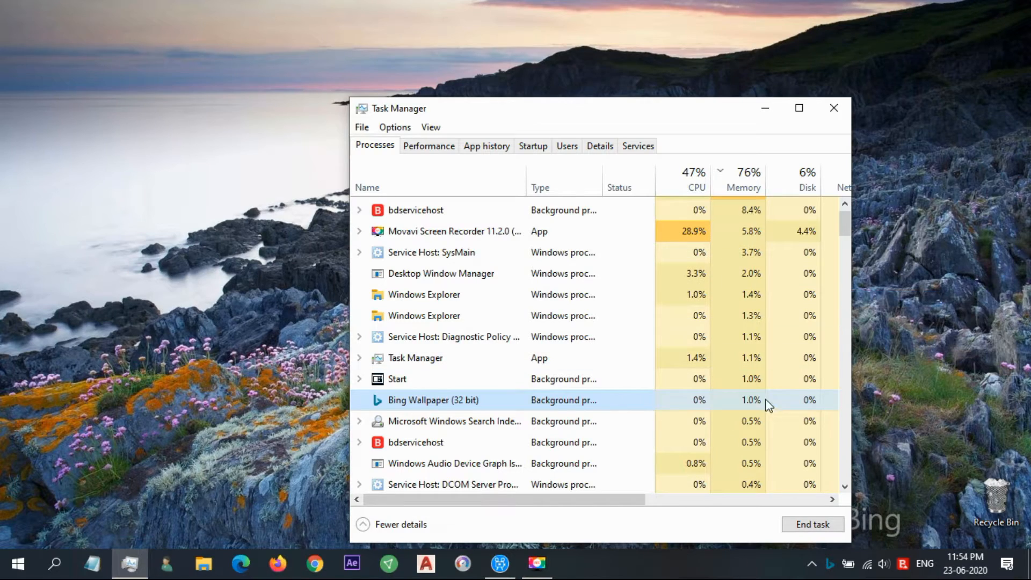
left_click(834, 107)
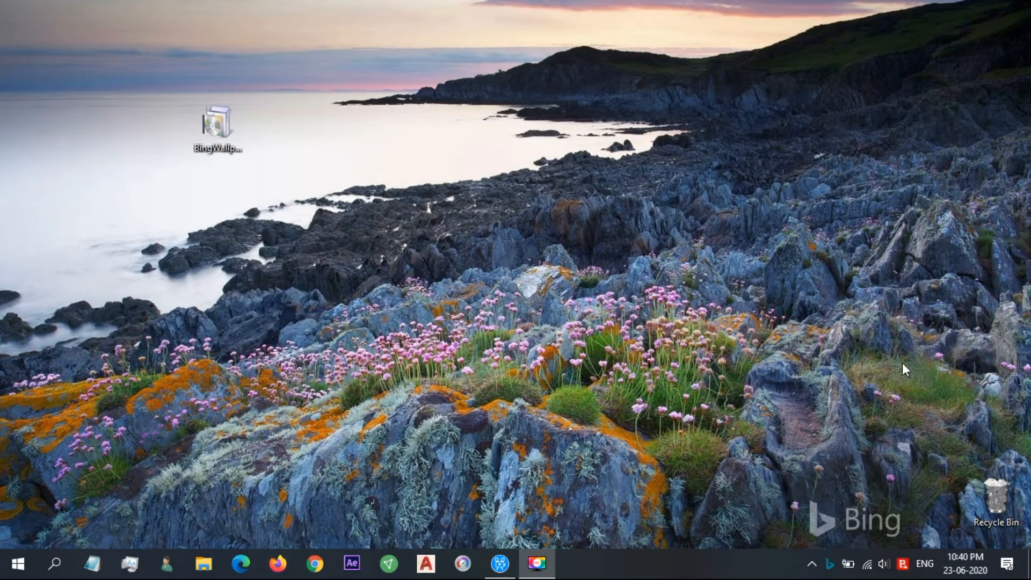
mouse_move(795, 539)
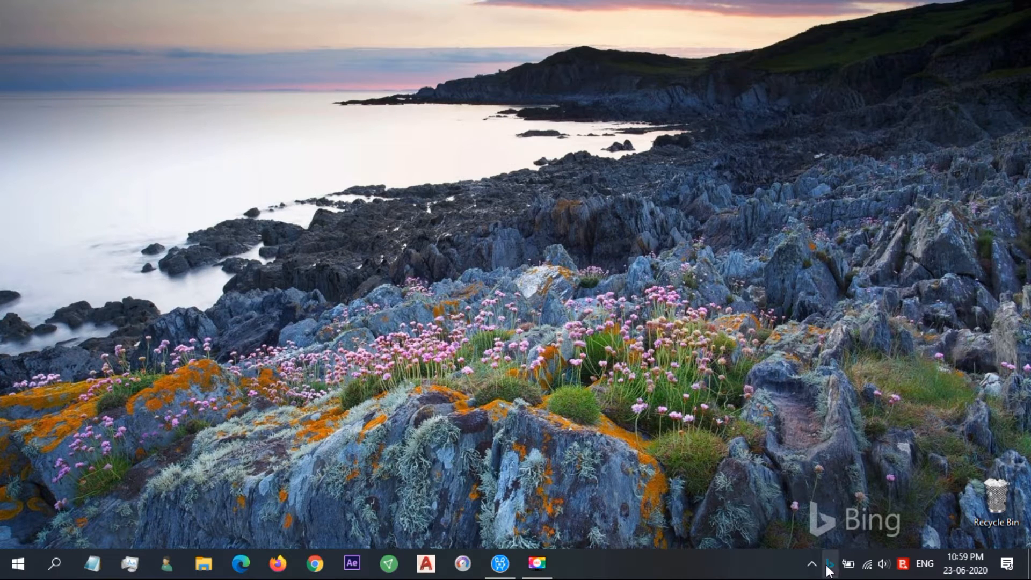
- Step back six earlier Bing photos from the tray menu, reaching Beaver Falls and St Stephen's Green
left_click(827, 563)
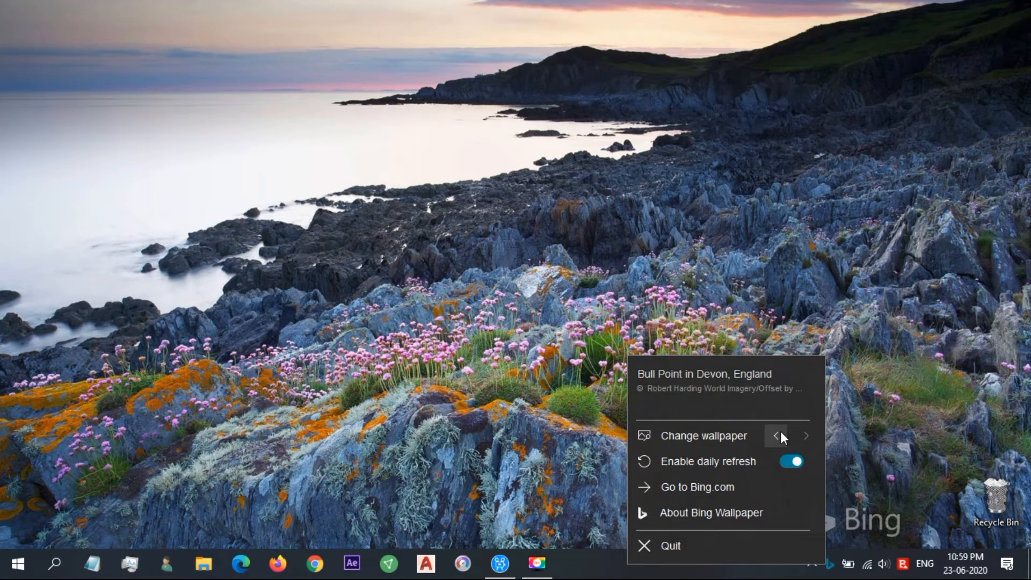
left_click(778, 436)
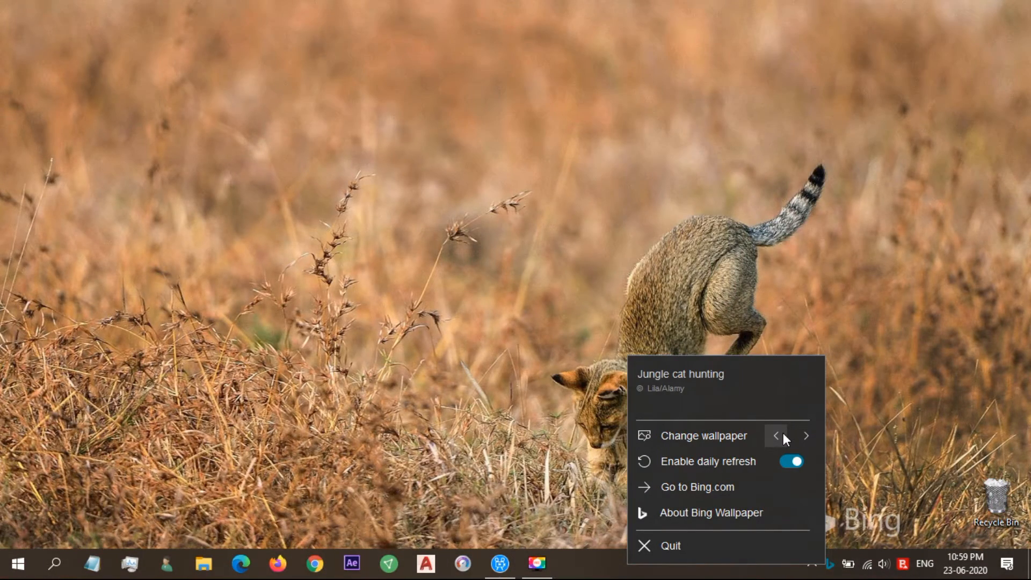
left_click(777, 436)
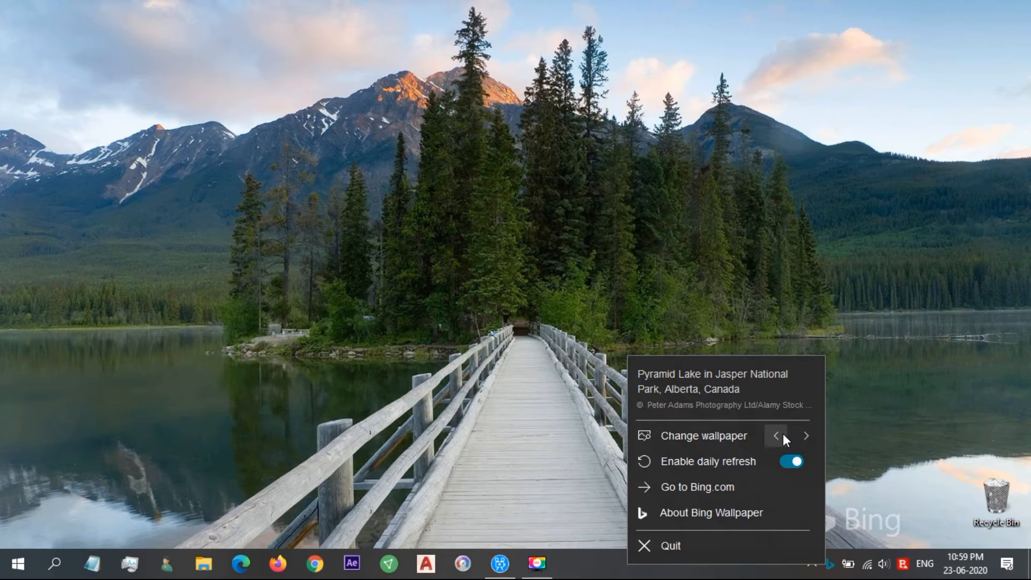
left_click(806, 436)
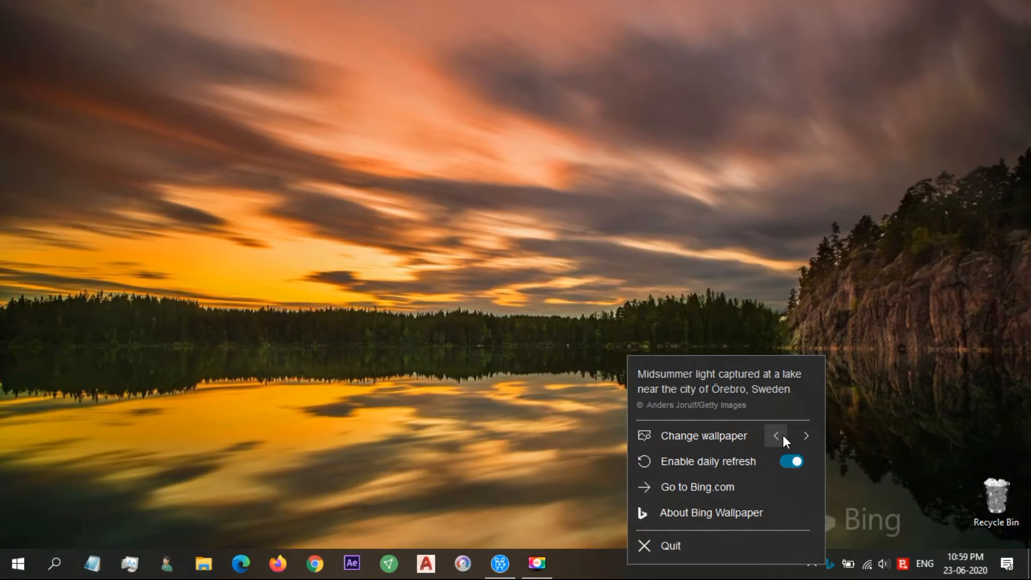
left_click(805, 436)
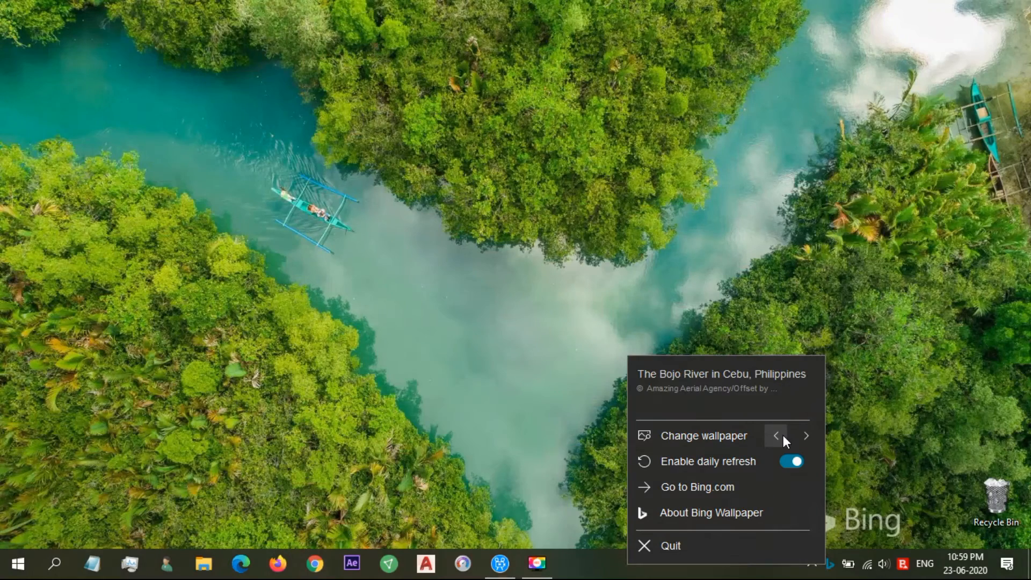
left_click(807, 436)
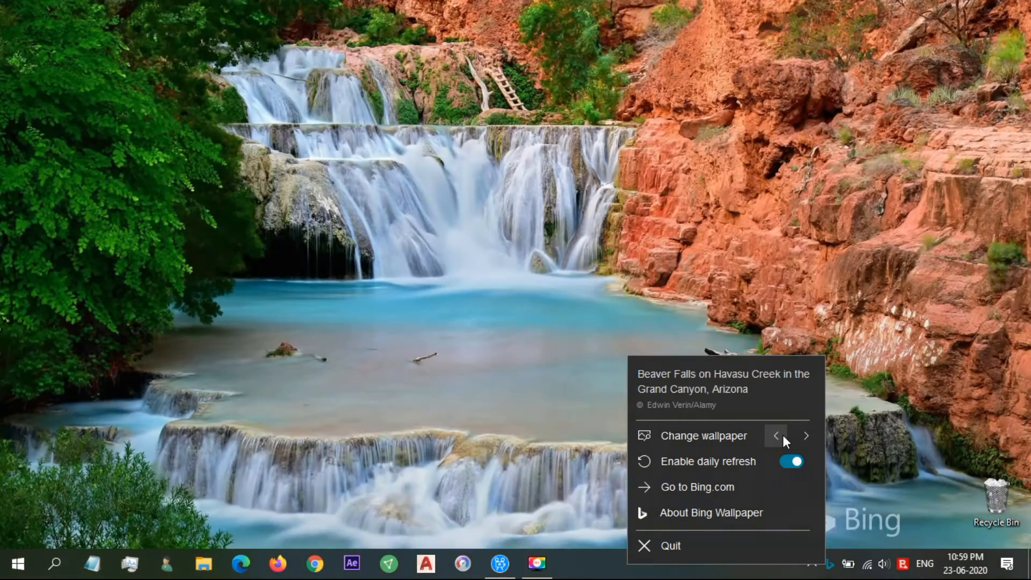
left_click(806, 436)
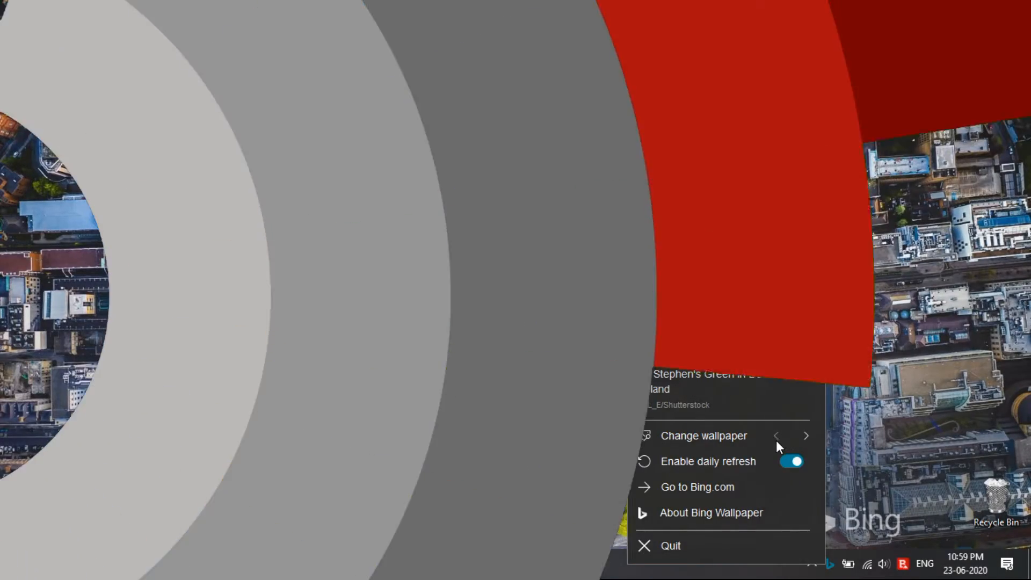
- Reopen the tray menu and change the wallpaper to the sunbird on rocket pincushion flowers
left_click(804, 436)
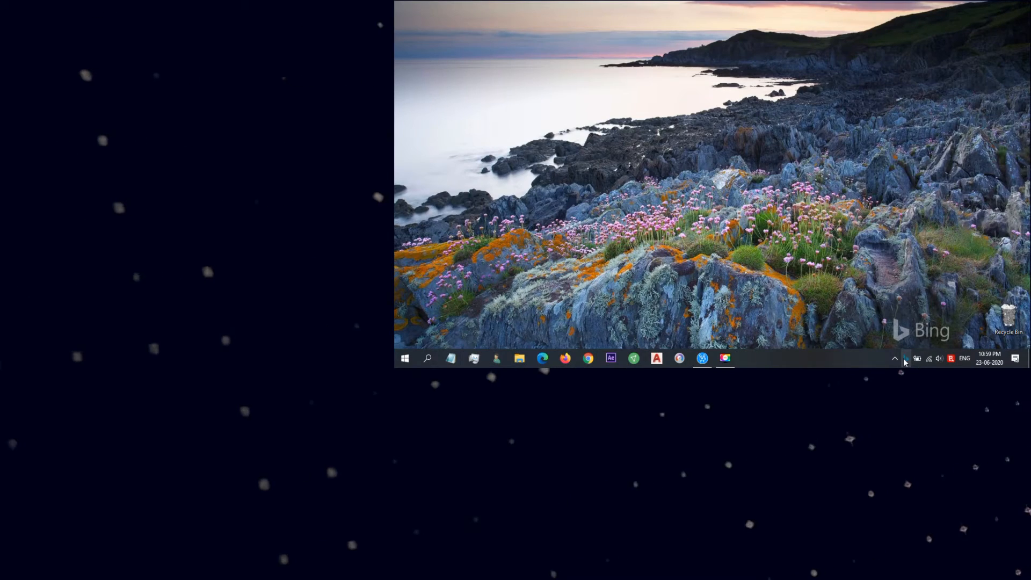
left_click(905, 359)
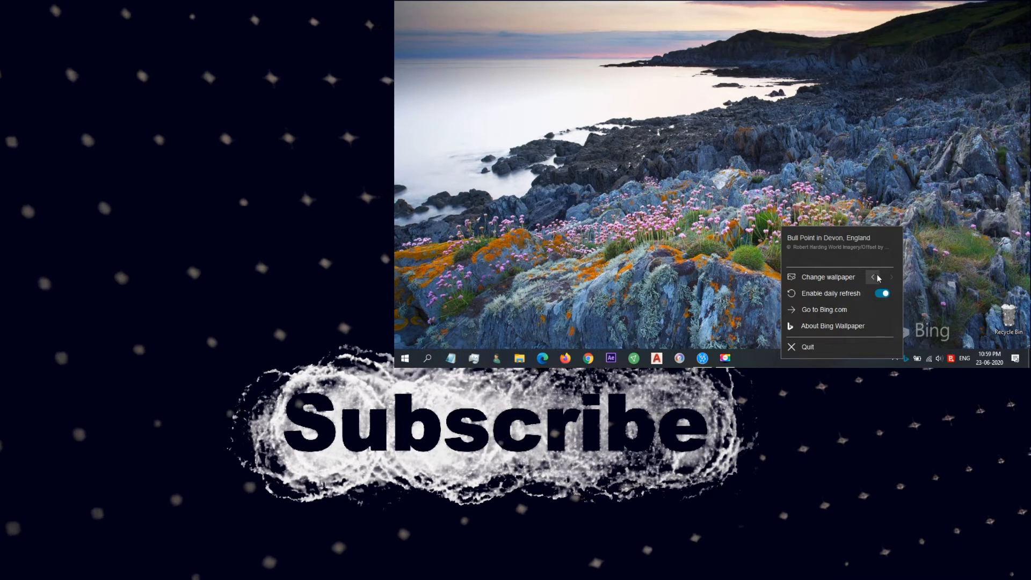
left_click(892, 277)
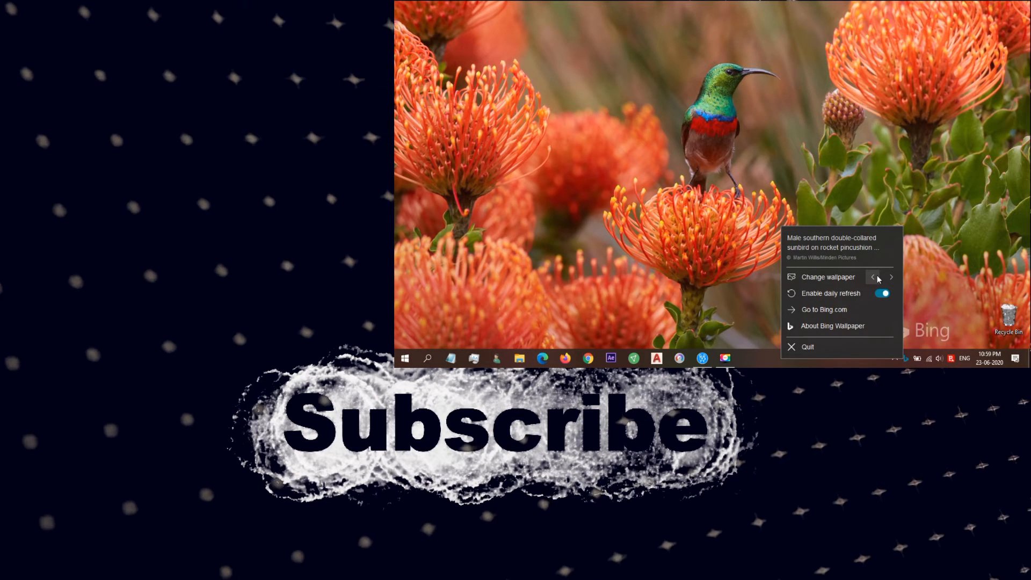